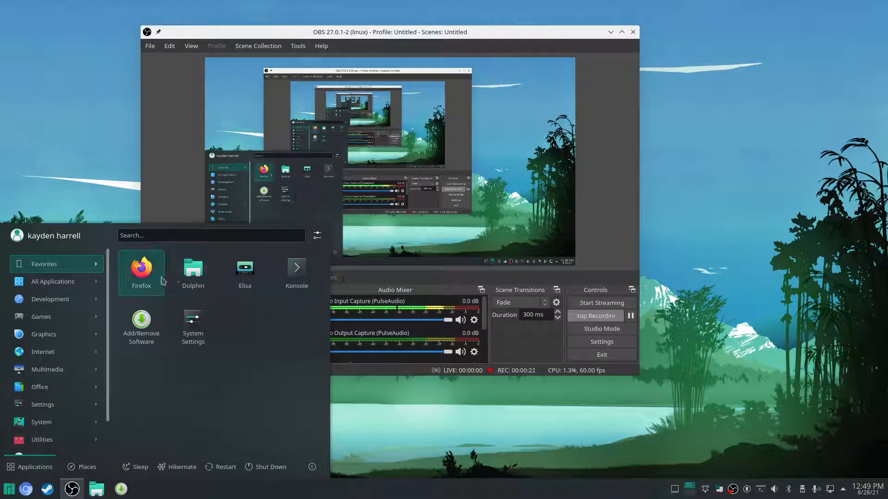
{"action": "mouse_move", "coordinate": [140, 323]}
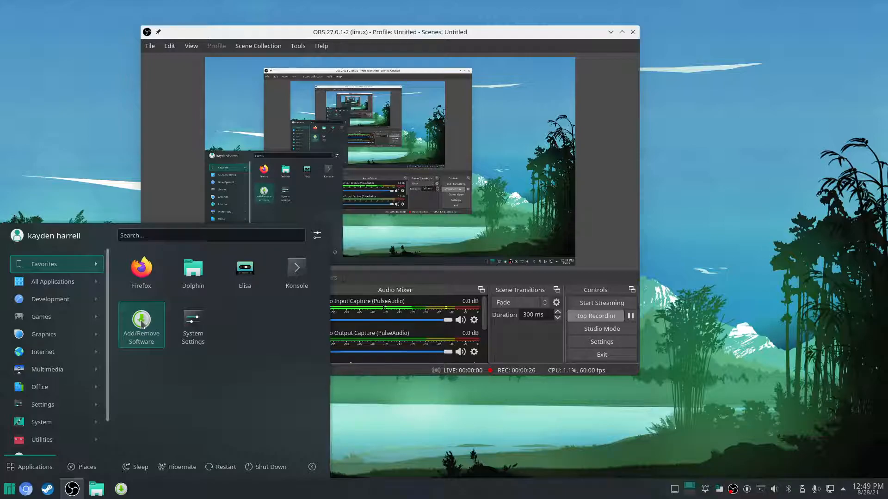
Check the hardware configuration tool from the launcher before installing anything
{"action": "left_click", "coordinate": [50, 299]}
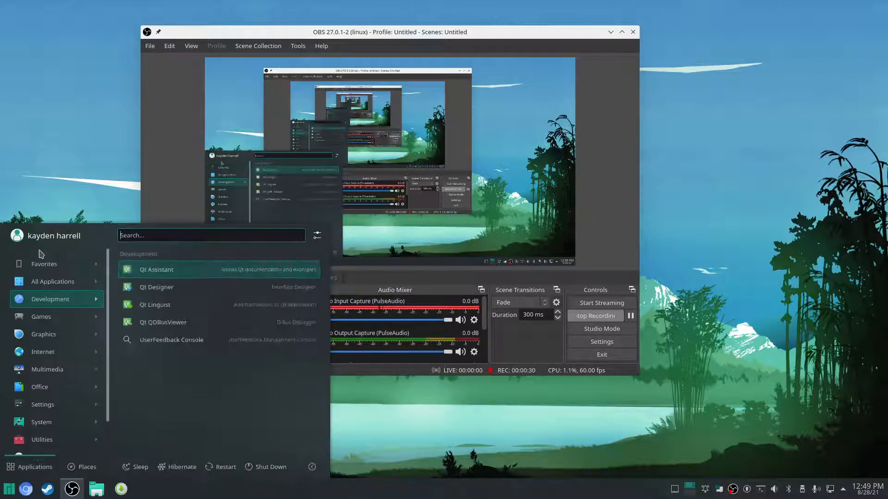
{"action": "type", "text": "hardware"}
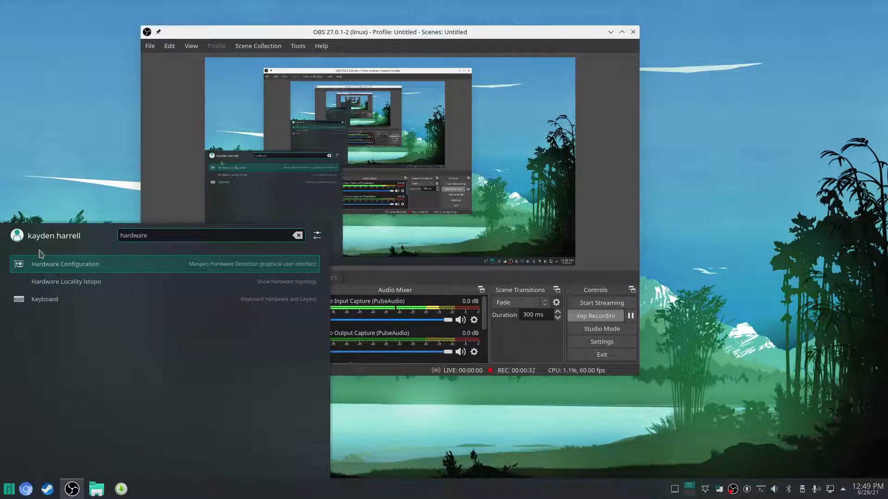
{"action": "left_click", "coordinate": [65, 264]}
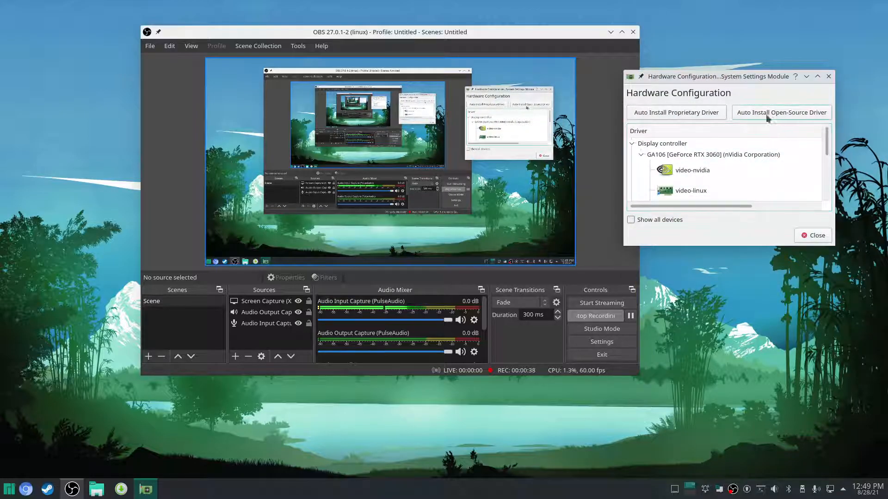
{"action": "left_click", "coordinate": [816, 235]}
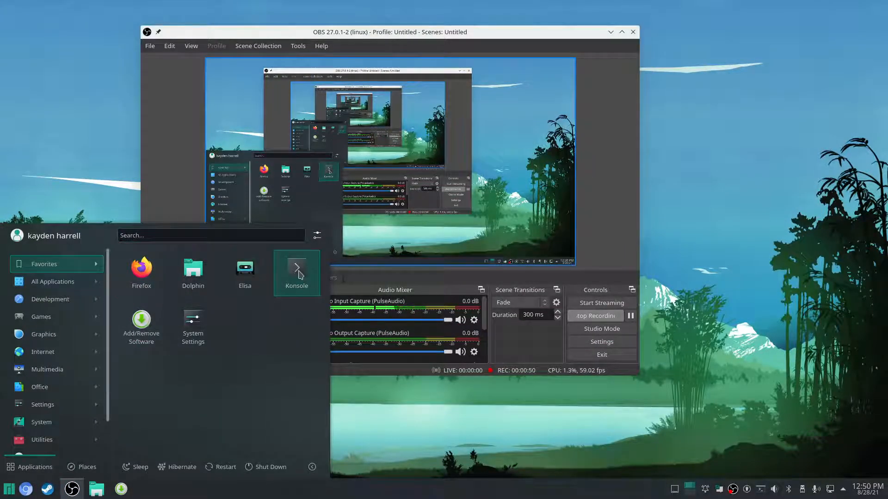
{"action": "mouse_move", "coordinate": [193, 324]}
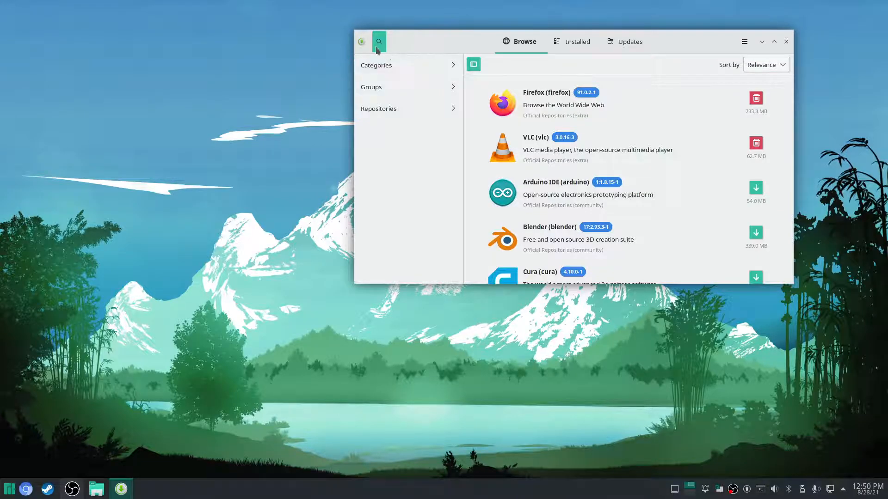
Search 'wine', queue wine-staging with its optional dependencies and authorise with the password
{"action": "left_click", "coordinate": [378, 41]}
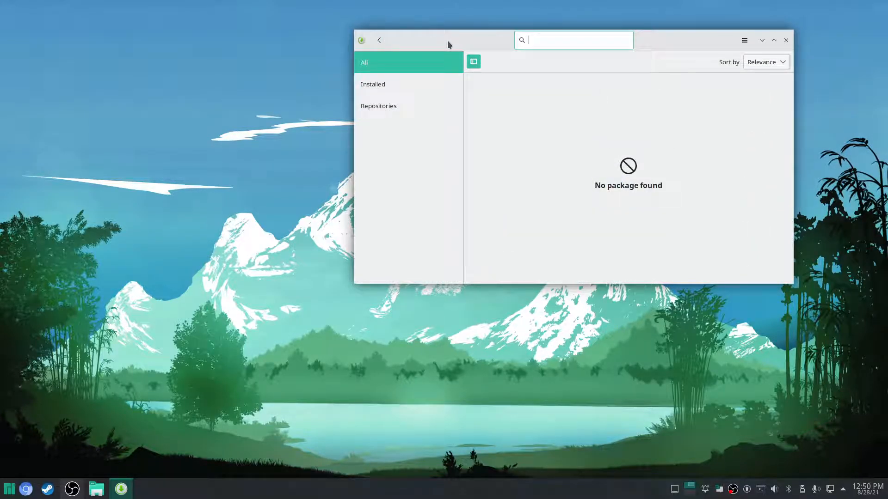
{"action": "type", "text": "wine"}
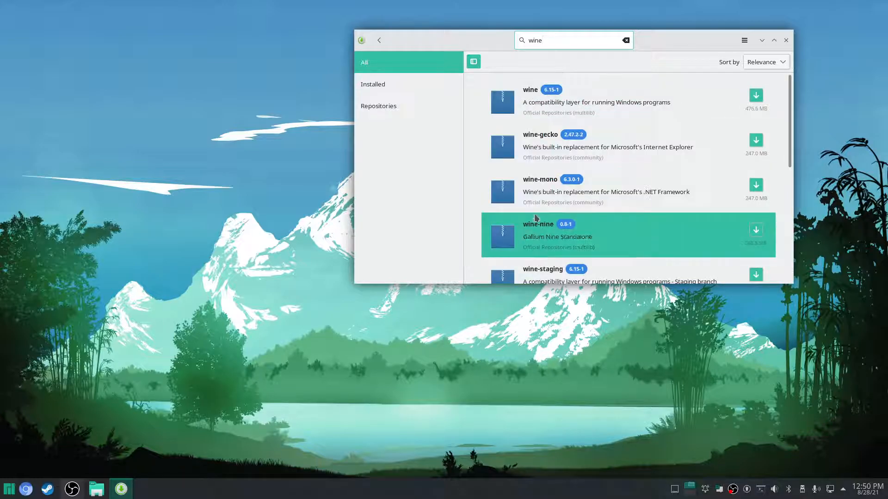
{"action": "scroll", "scroll_direction": "down", "scroll_amount": 3}
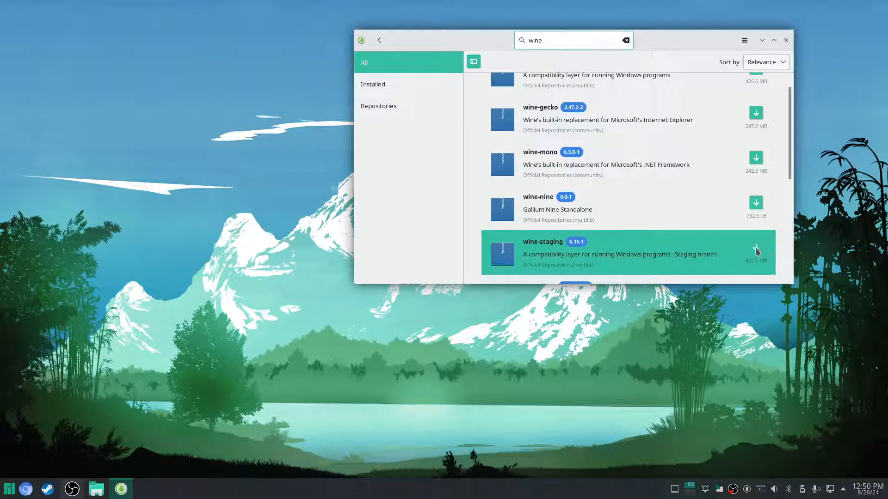
{"action": "left_click", "coordinate": [755, 251]}
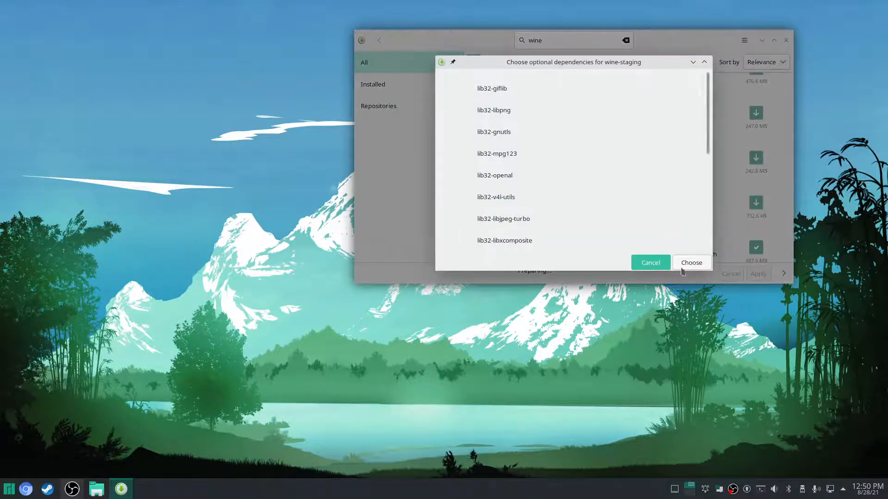
{"action": "left_click", "coordinate": [690, 261]}
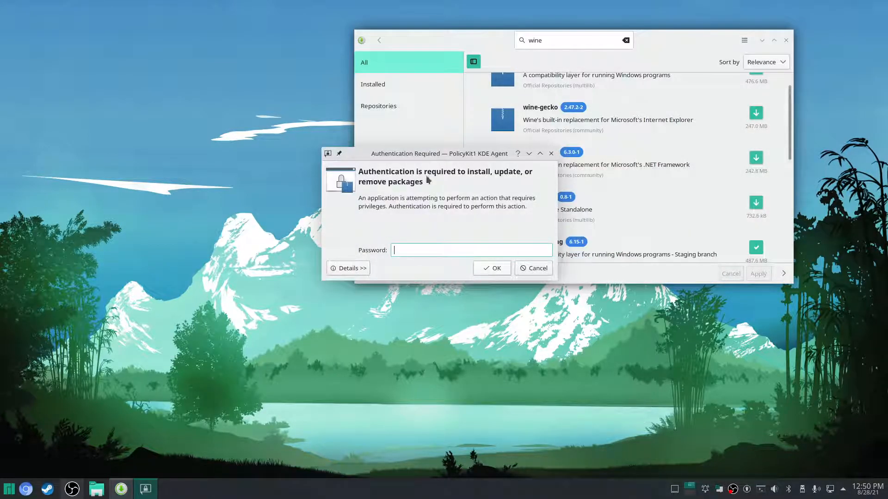
{"action": "type", "text": "password"}
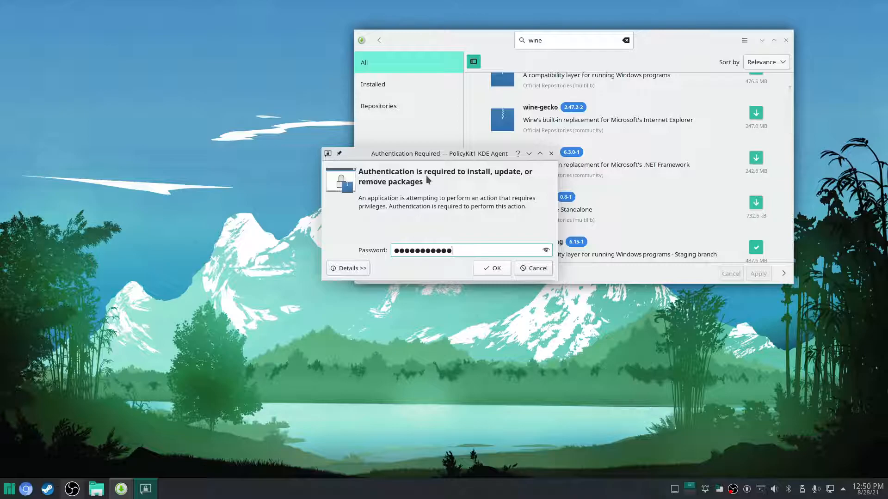
{"action": "left_click", "coordinate": [491, 268]}
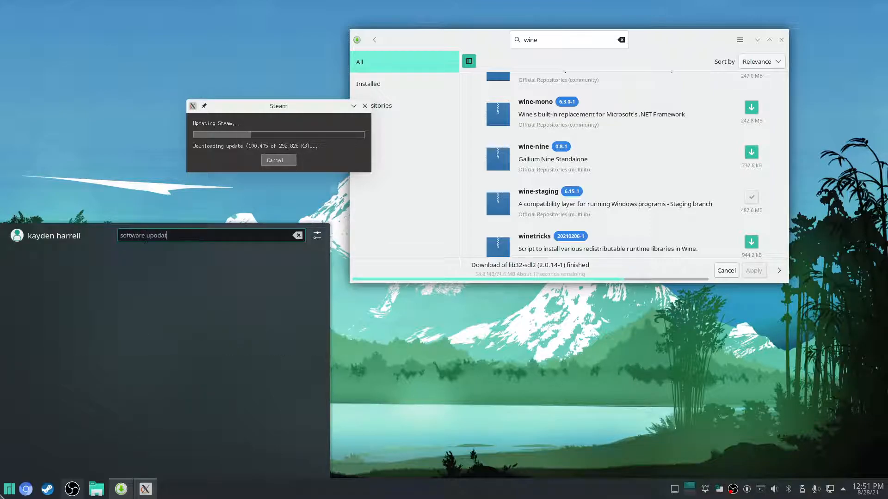
Verify the Updates view reports the system up-to-date and leave Pamac once wine-staging finishes
{"action": "key", "text": "BackSpace"}
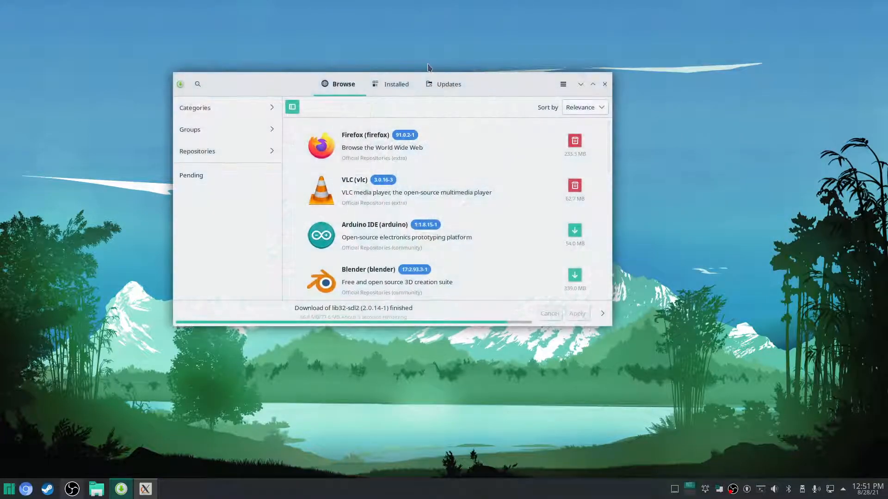
{"action": "left_click", "coordinate": [447, 84]}
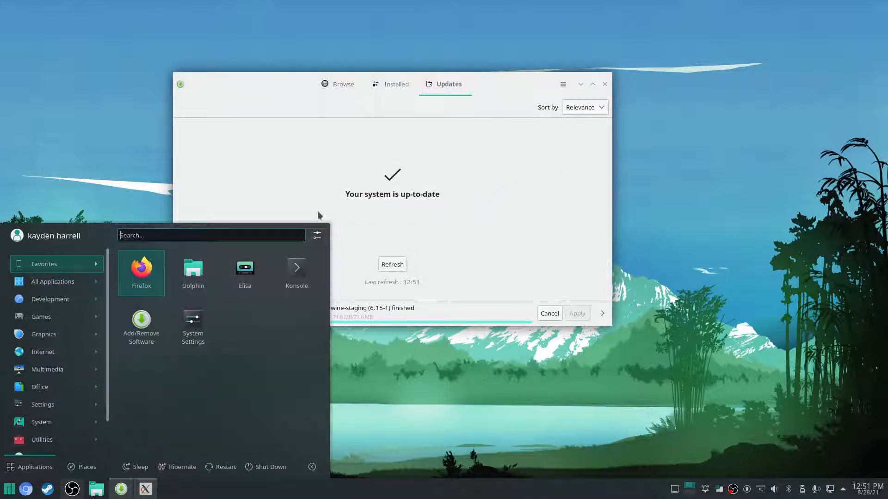
{"action": "type", "text": "syste"}
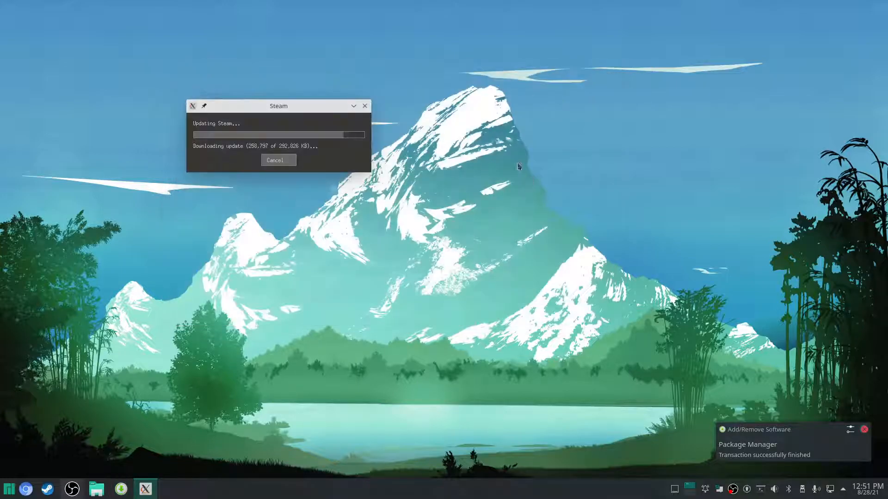
{"action": "left_click_drag", "start_coordinate": [279, 106], "coordinate": [371, 102]}
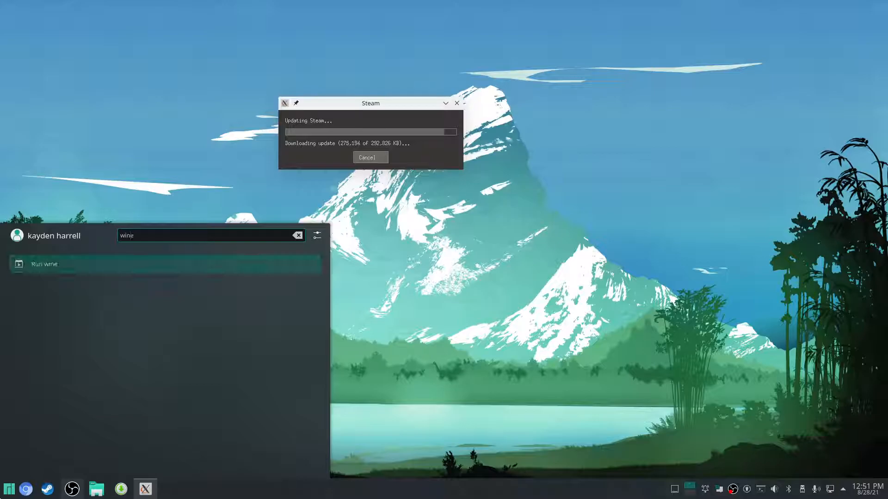
{"action": "left_click", "coordinate": [297, 236]}
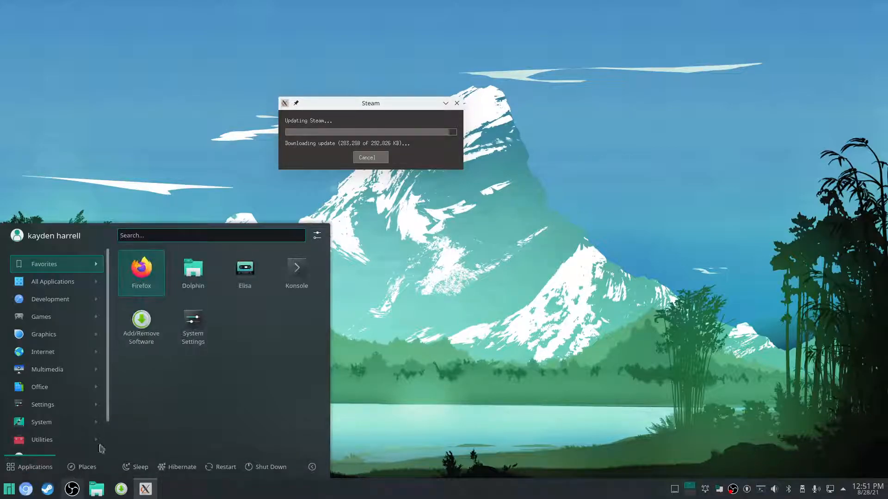
Reopen Pamac, search 'winetricks' and mark it for installation
{"action": "left_click", "coordinate": [42, 439]}
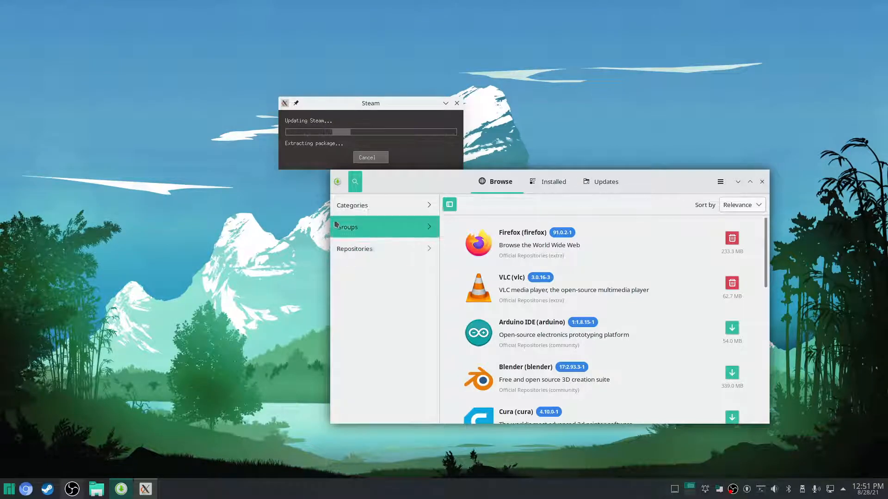
{"action": "left_click", "coordinate": [354, 181]}
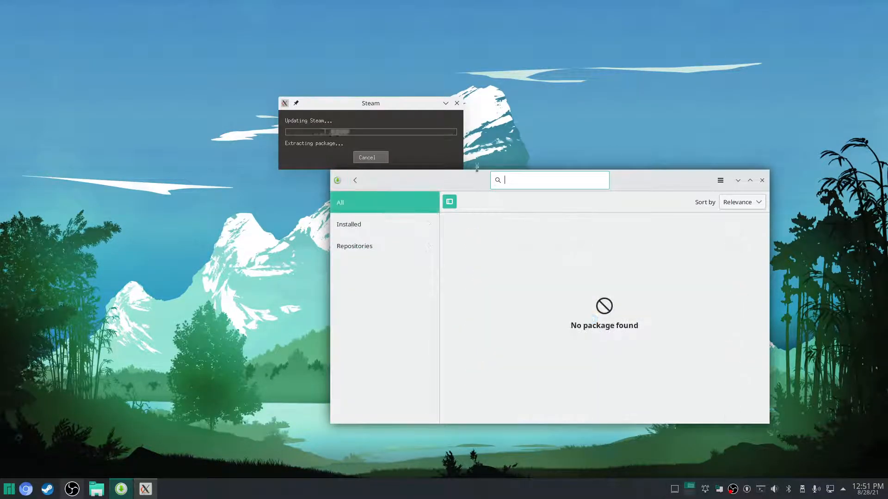
{"action": "type", "text": "winetricks"}
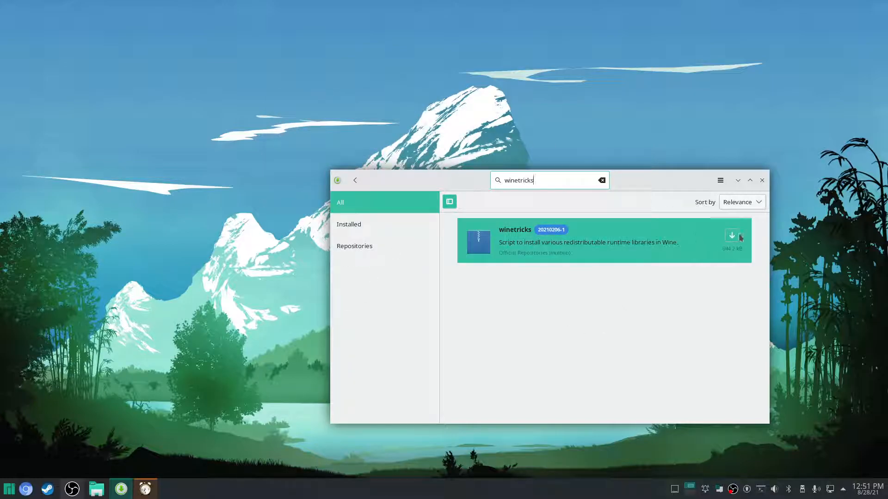
{"action": "left_click", "coordinate": [587, 241]}
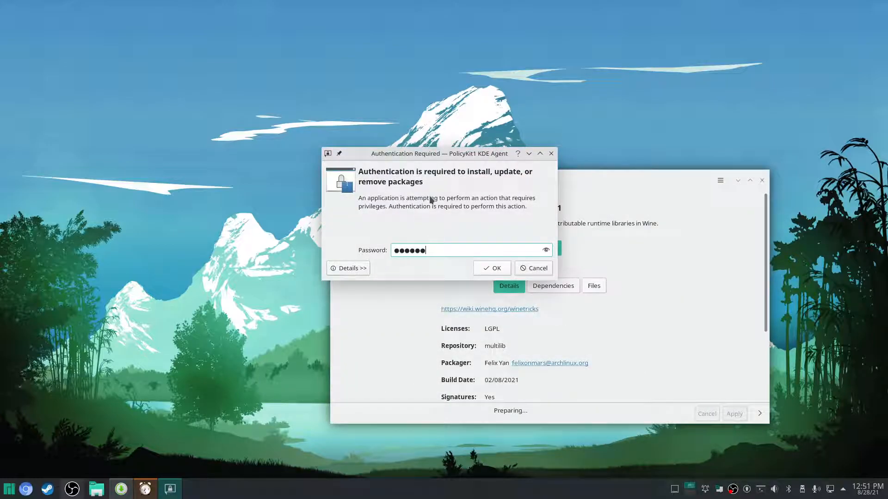
Authorise and apply the winetricks transaction including cabextract and unzip
{"action": "left_click", "coordinate": [490, 269]}
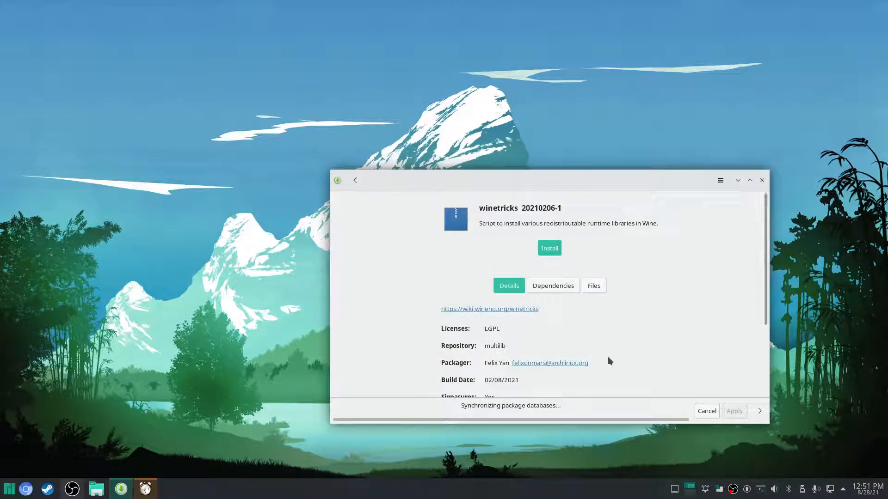
{"action": "left_click", "coordinate": [548, 248]}
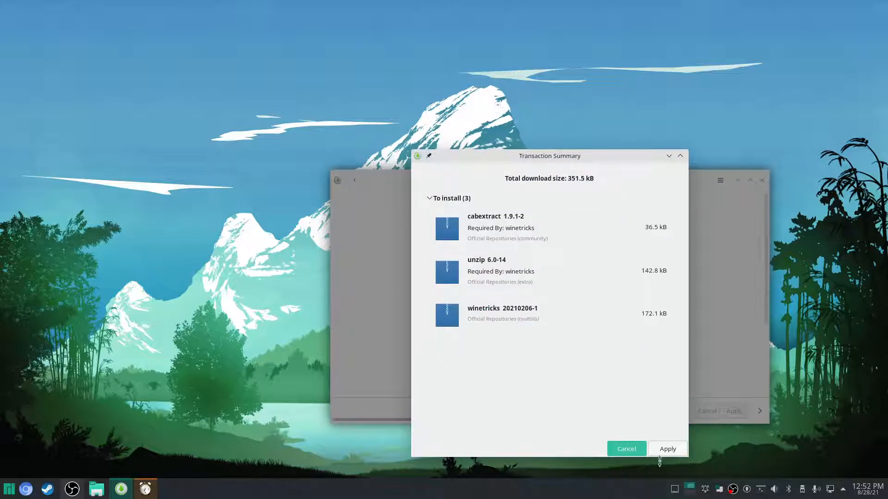
{"action": "left_click", "coordinate": [667, 449]}
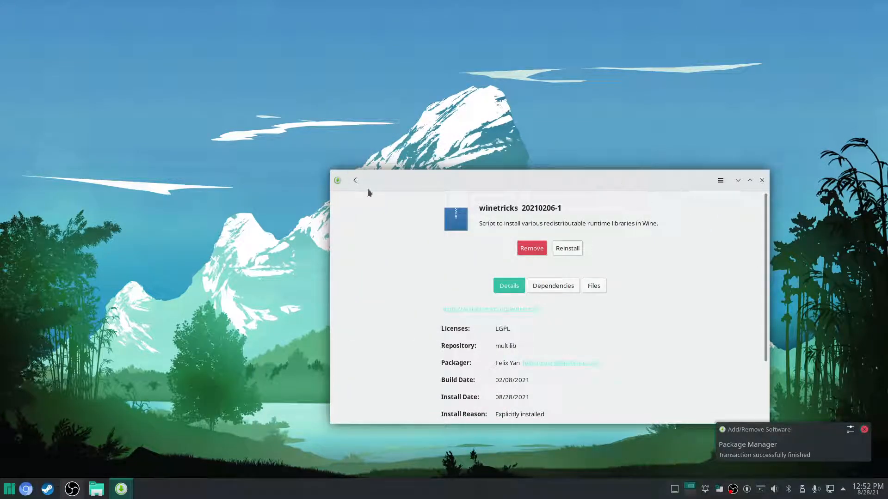
Search 'lutris' and install it, skipping the optional vkd3d Vulkan packages
{"action": "left_click", "coordinate": [355, 181]}
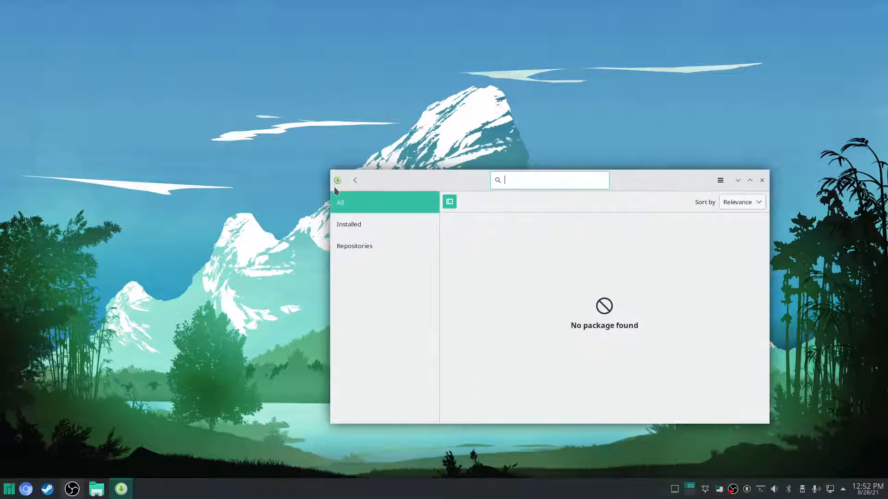
{"action": "type", "text": "lutris"}
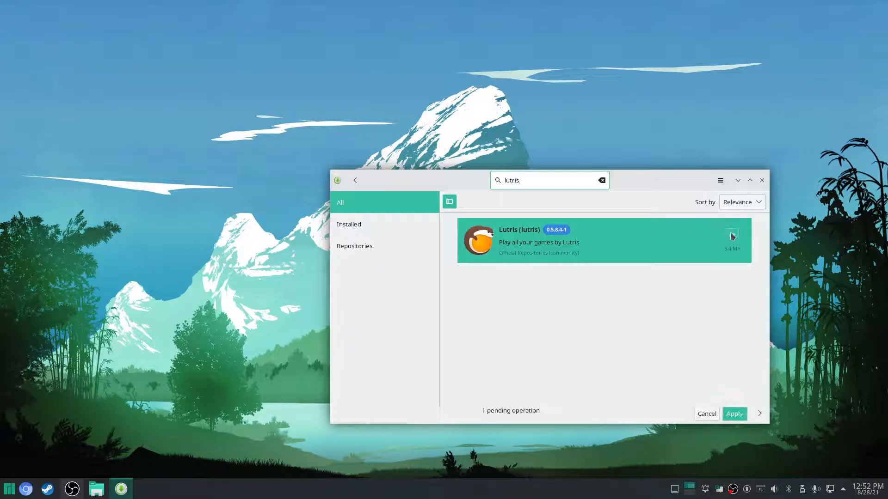
{"action": "left_click", "coordinate": [733, 414]}
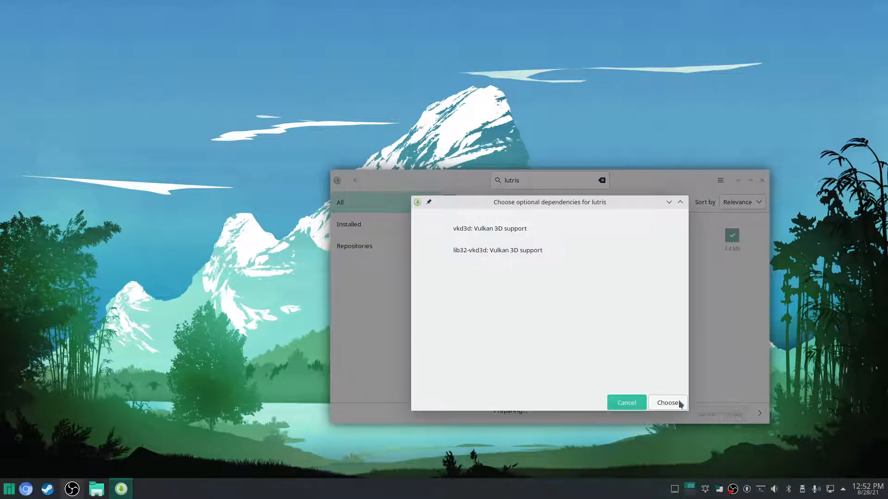
{"action": "left_click", "coordinate": [667, 403]}
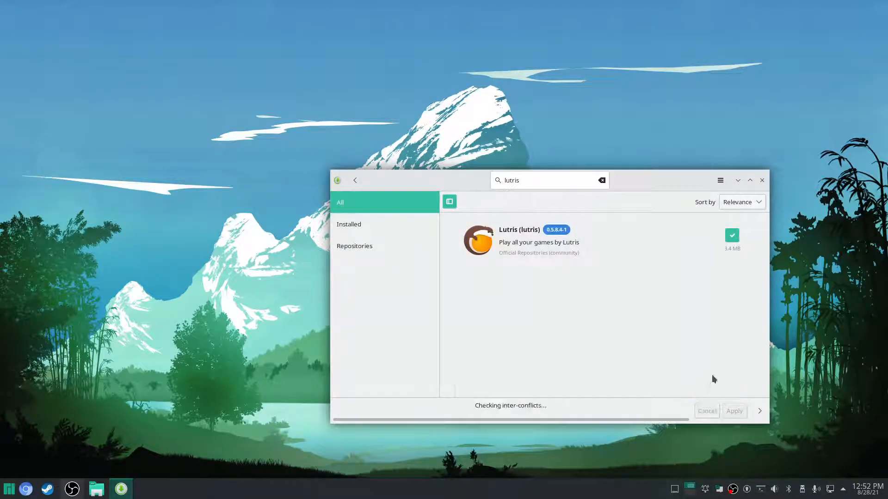
{"action": "left_click", "coordinate": [734, 411]}
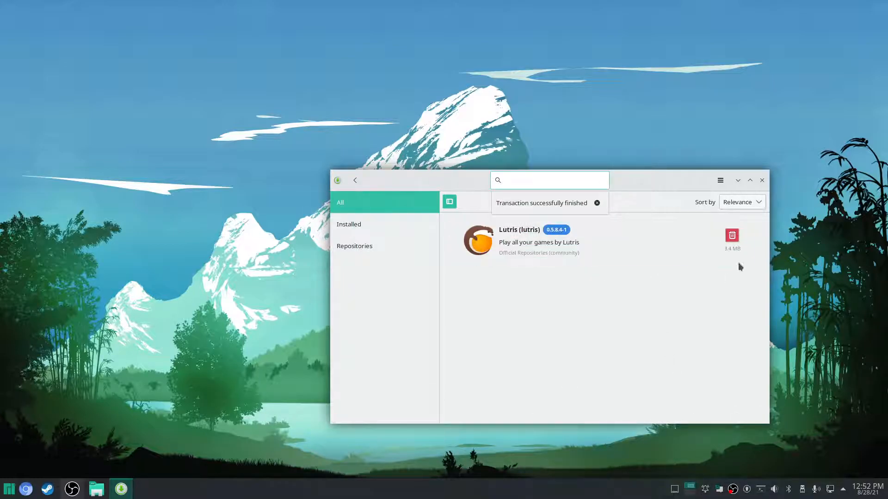
{"action": "left_click", "coordinate": [10, 488]}
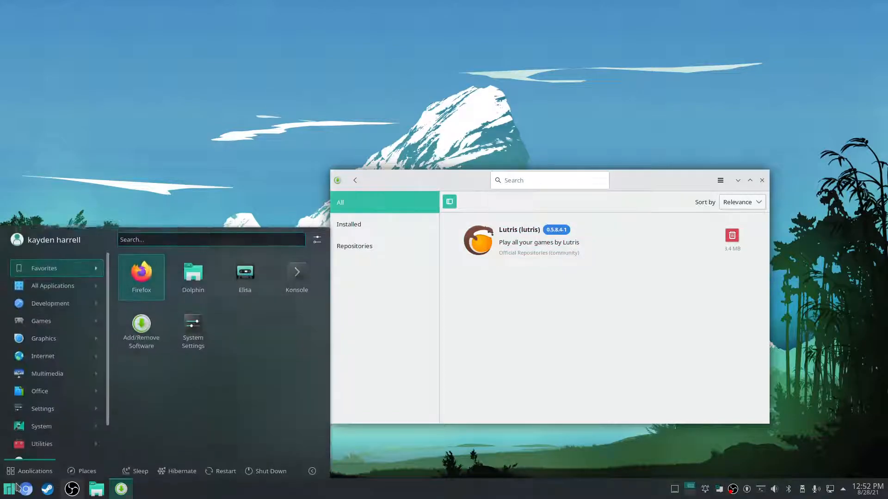
{"action": "type", "text": "kern"}
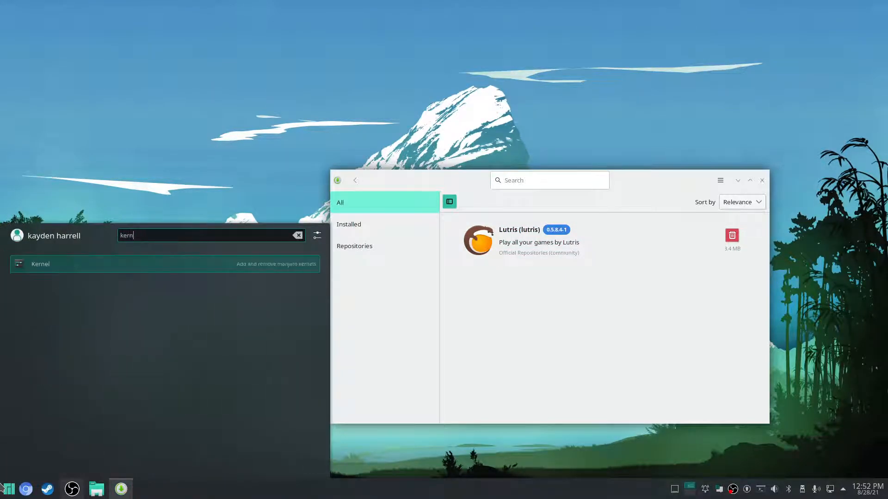
{"action": "left_click", "coordinate": [40, 263]}
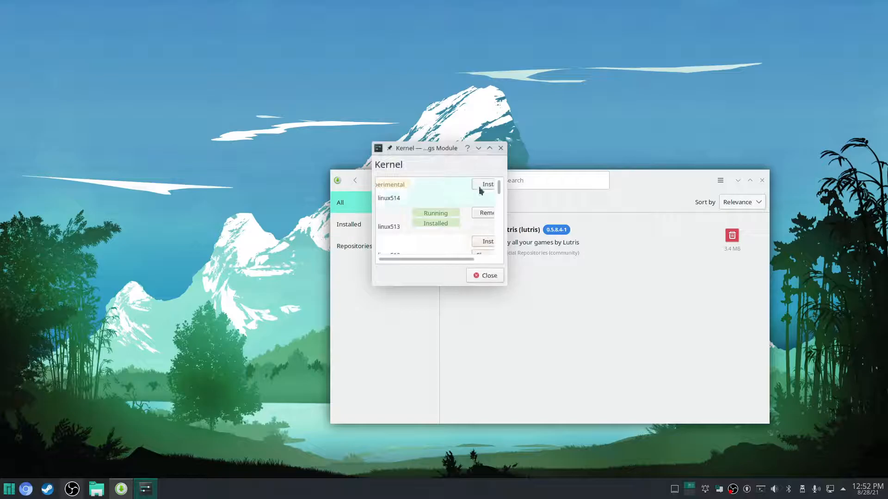
{"action": "left_click", "coordinate": [490, 148]}
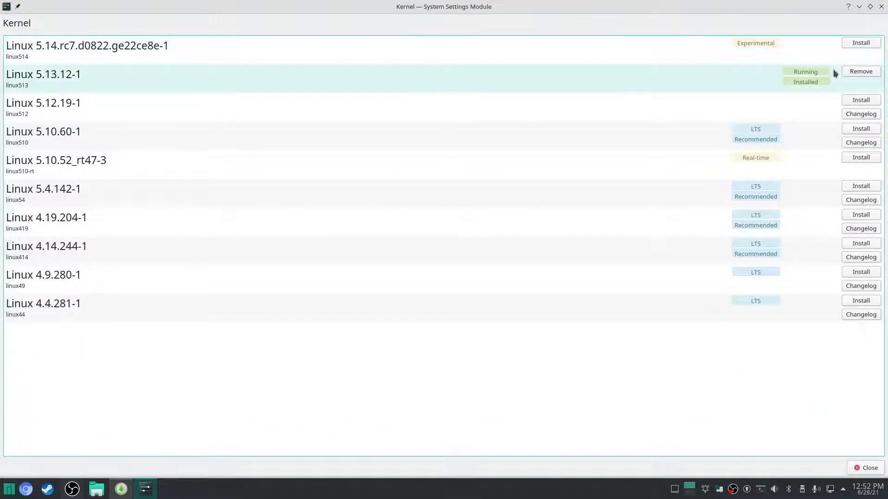
{"action": "mouse_move", "coordinate": [775, 106]}
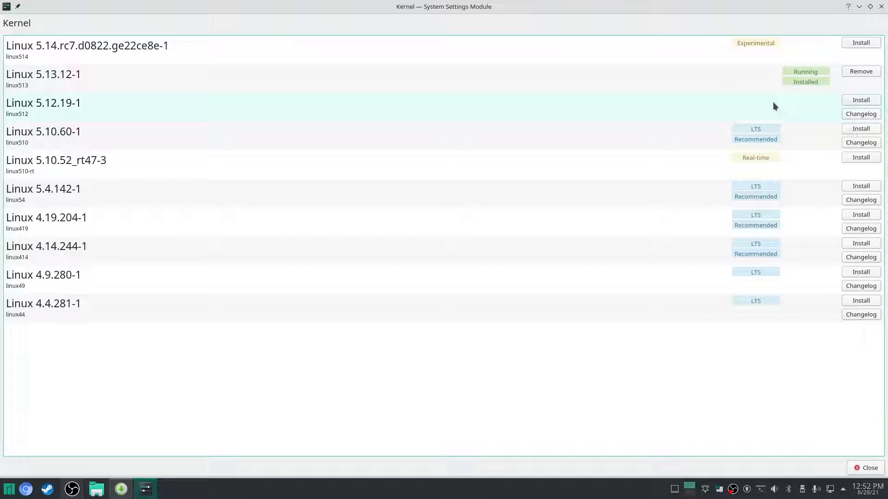
{"action": "mouse_move", "coordinate": [249, 66]}
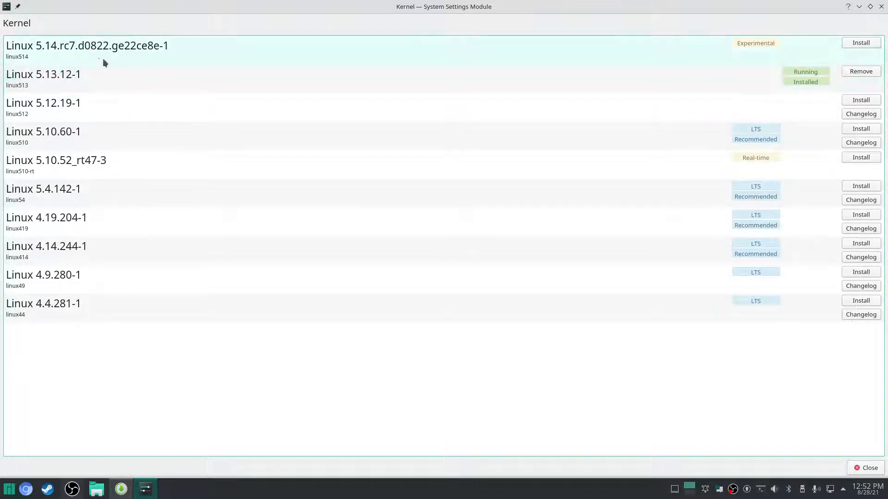
{"action": "mouse_move", "coordinate": [48, 82]}
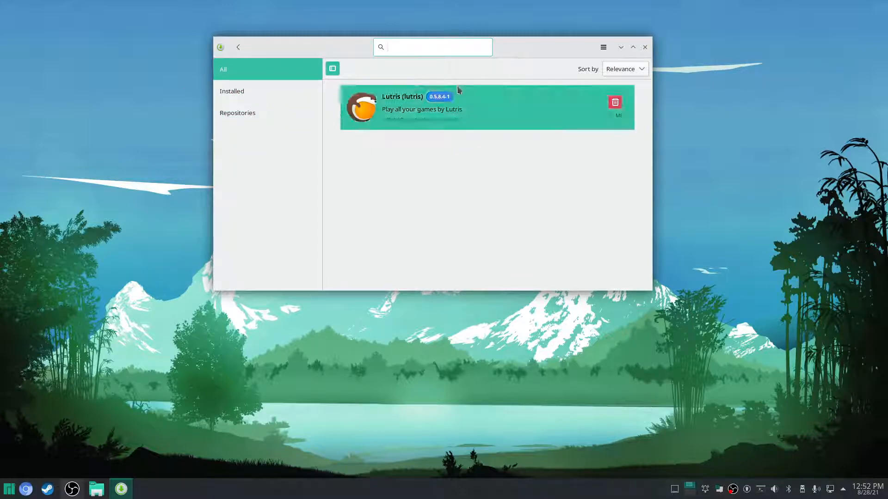
Search 'playon' and apply PlayOnLinux with its 12 packages, keeping gnu-netcat as netcat provider
{"action": "type", "text": "playonlinux"}
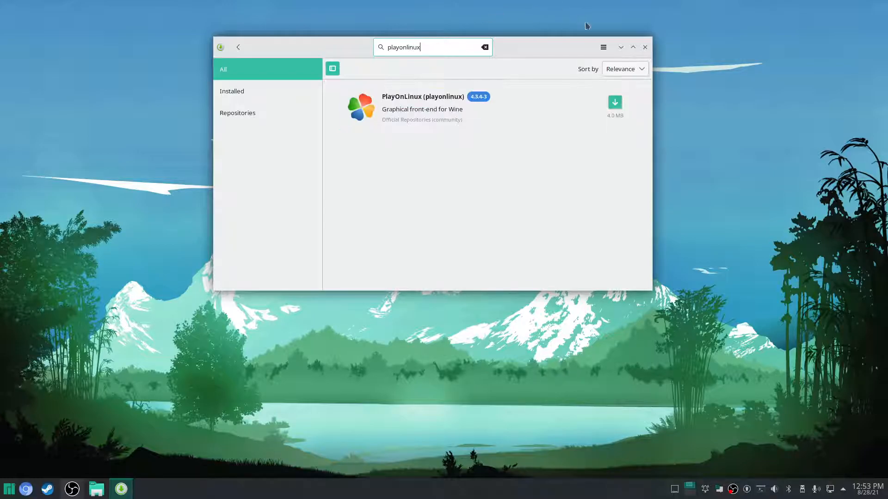
{"action": "left_click", "coordinate": [614, 103]}
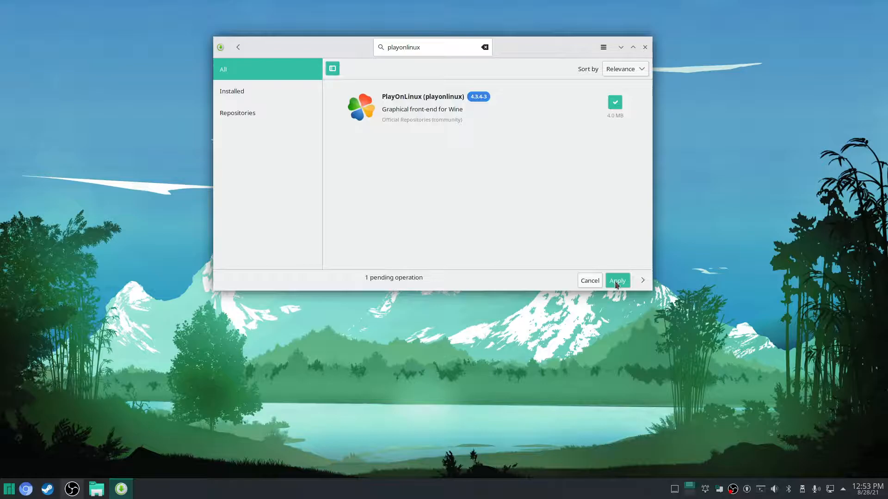
{"action": "left_click", "coordinate": [617, 280]}
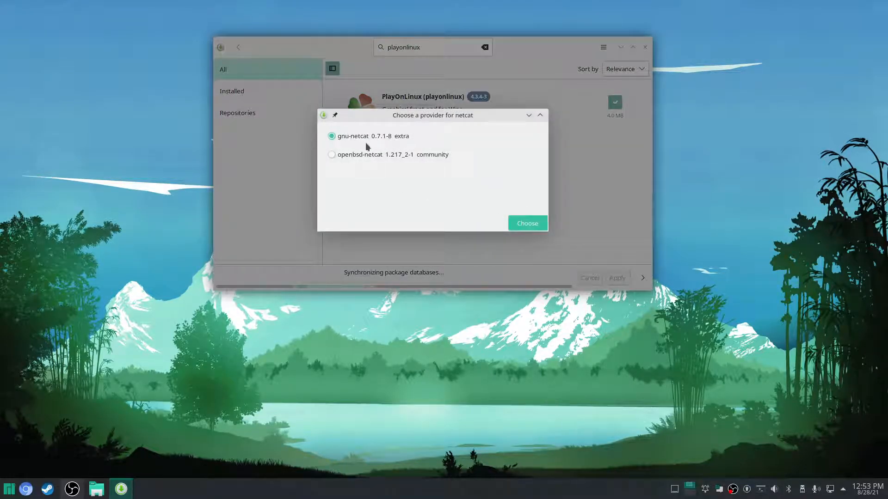
{"action": "left_click", "coordinate": [526, 223]}
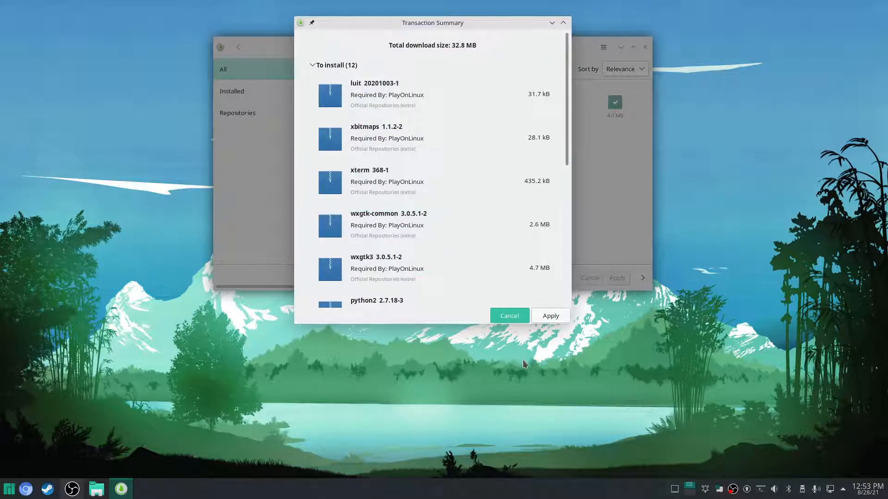
{"action": "left_click", "coordinate": [549, 315]}
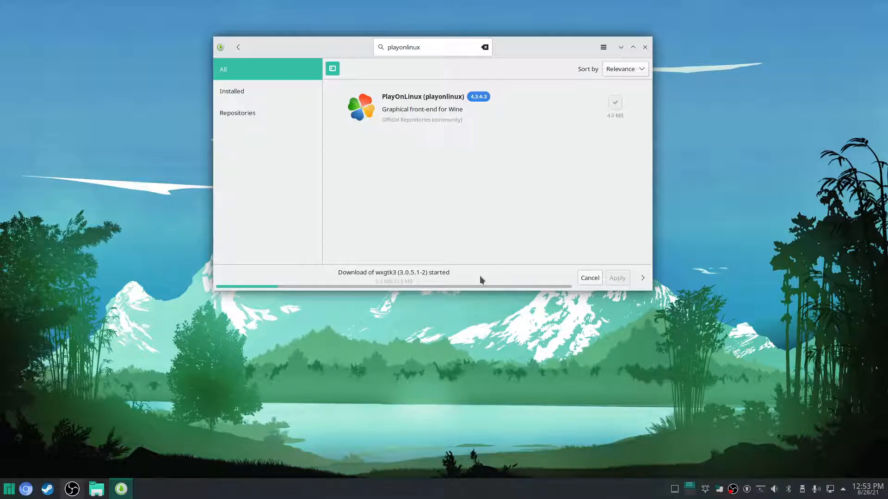
{"action": "left_click", "coordinate": [10, 488]}
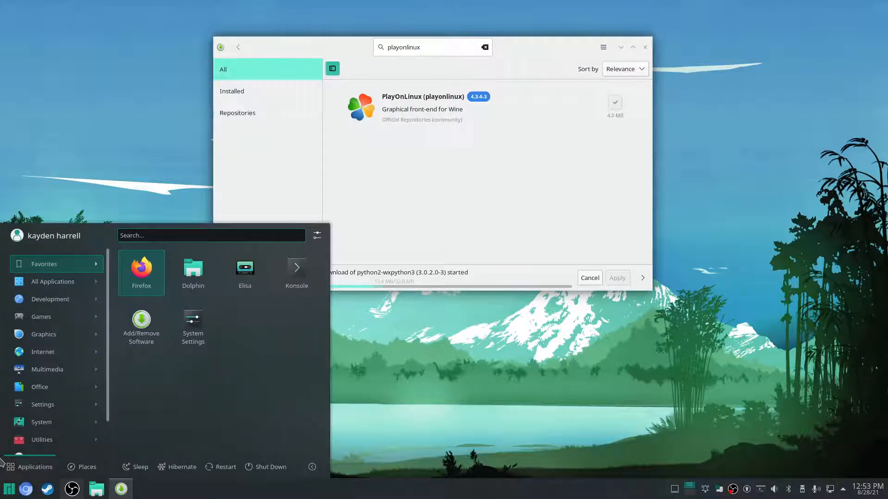
Review the RTX 3060 display drivers in Hardware Configuration and close it
{"action": "type", "text": "hardware config"}
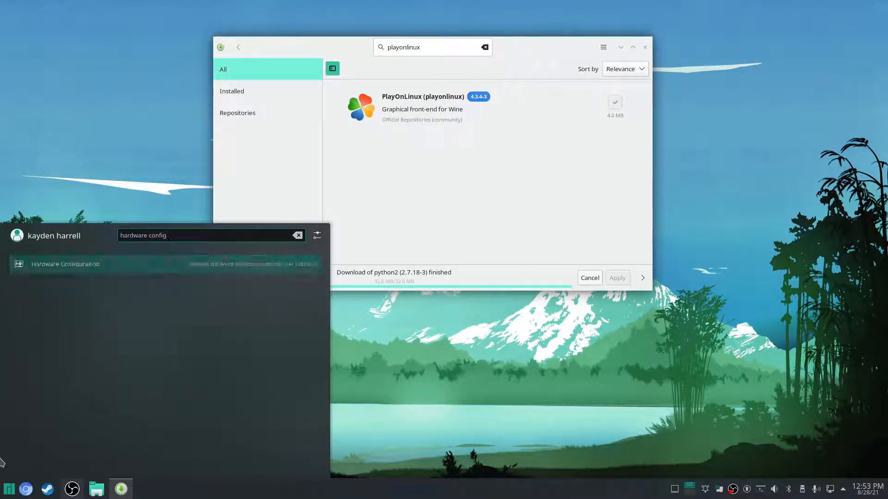
{"action": "left_click", "coordinate": [65, 264]}
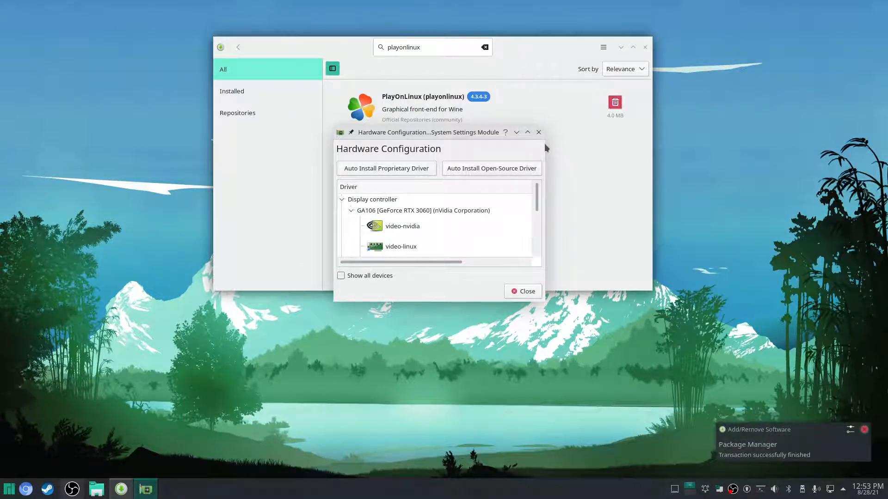
{"action": "left_click", "coordinate": [521, 291]}
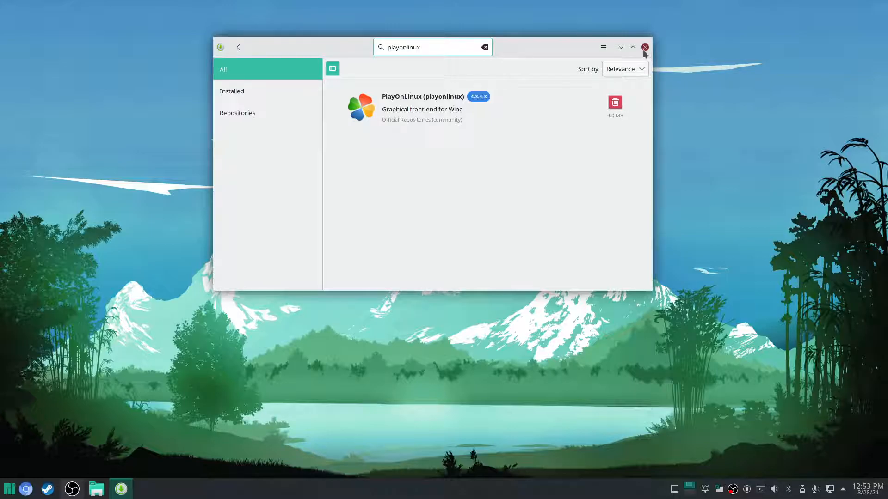
Close Pamac, launch Chromium, close the Manjaro tab and pin the Plasma Integration extension
{"action": "left_click", "coordinate": [644, 47]}
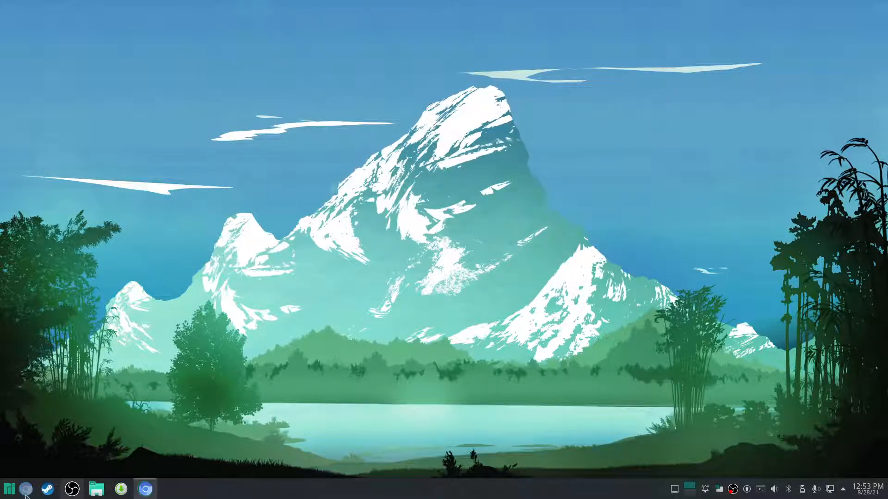
{"action": "left_click", "coordinate": [9, 488]}
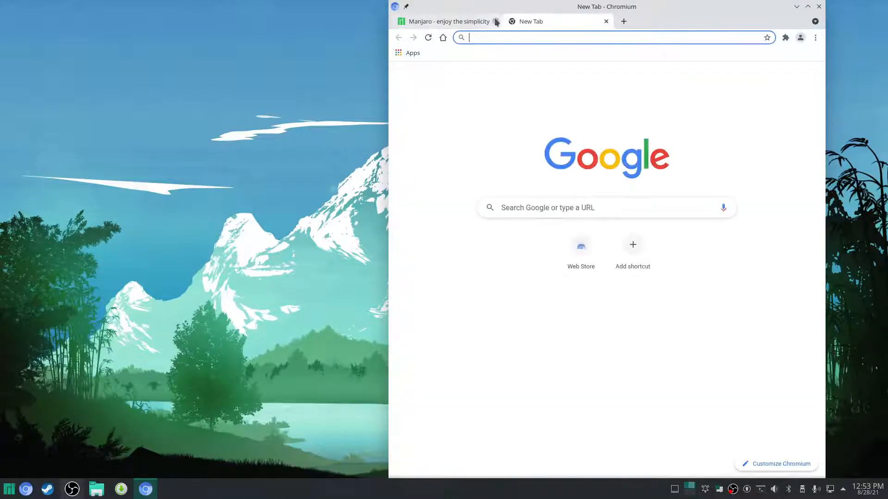
{"action": "left_click", "coordinate": [496, 21]}
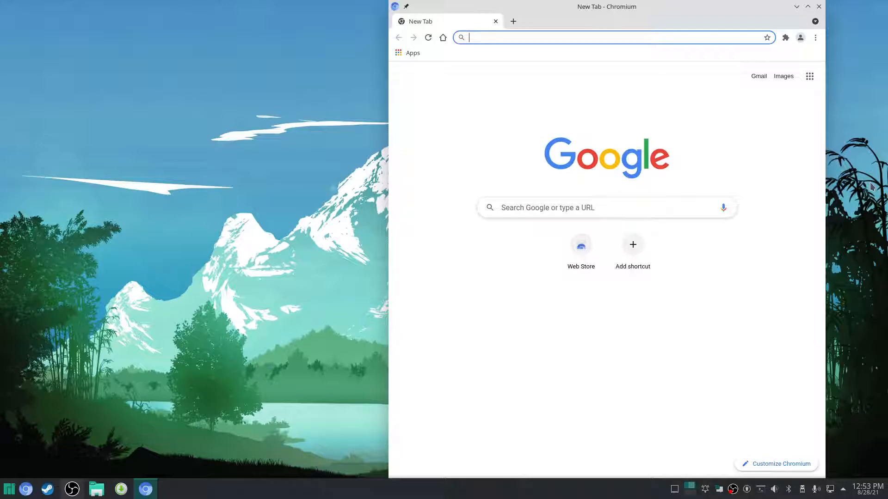
{"action": "mouse_move", "coordinate": [792, 39]}
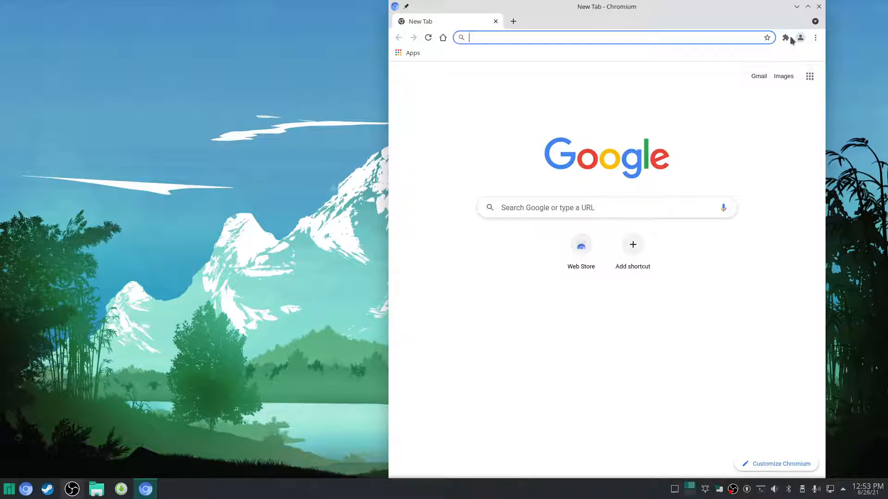
{"action": "left_click", "coordinate": [785, 37]}
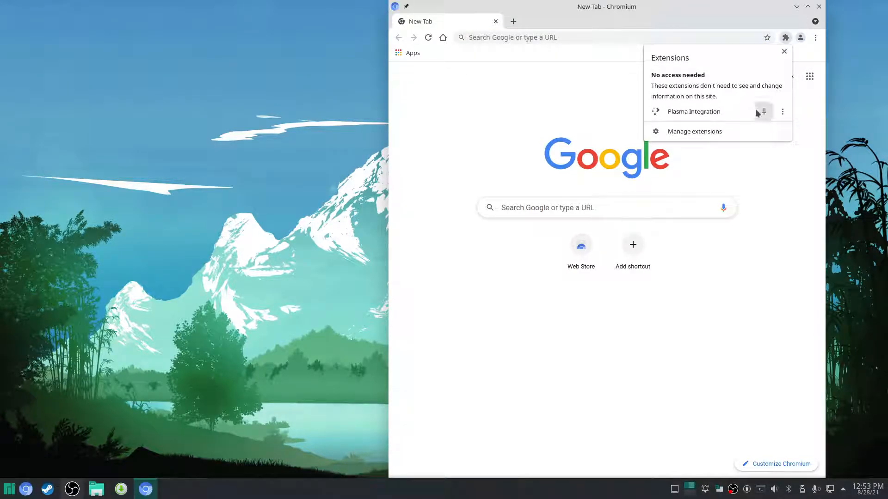
{"action": "left_click", "coordinate": [763, 112]}
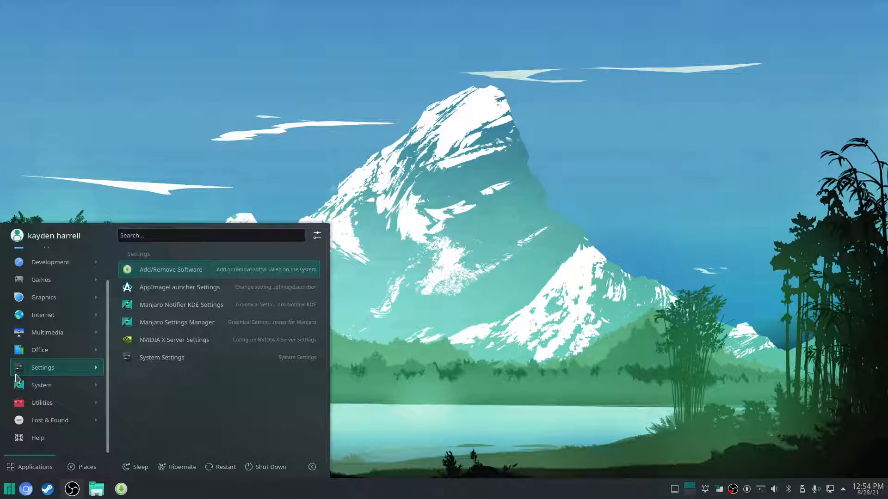
{"action": "mouse_move", "coordinate": [174, 339]}
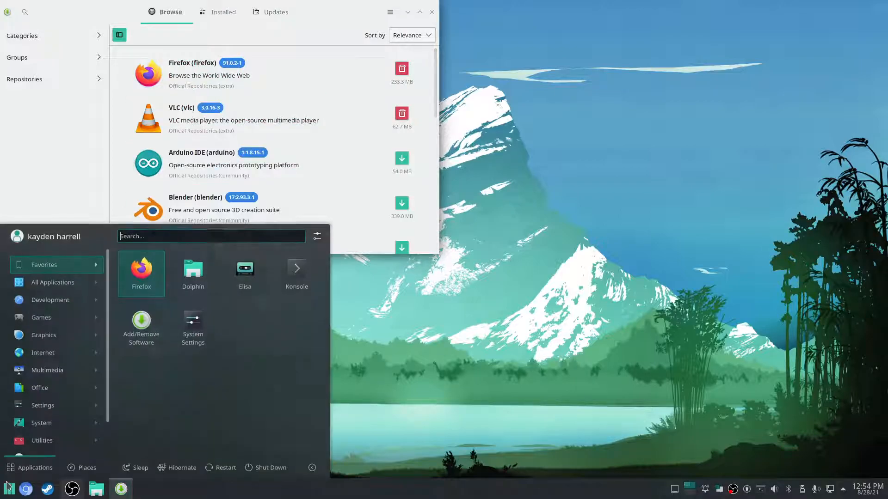
Search 'vlc' in the menu and add VLC media player to the Task Manager panel
{"action": "type", "text": "vk"}
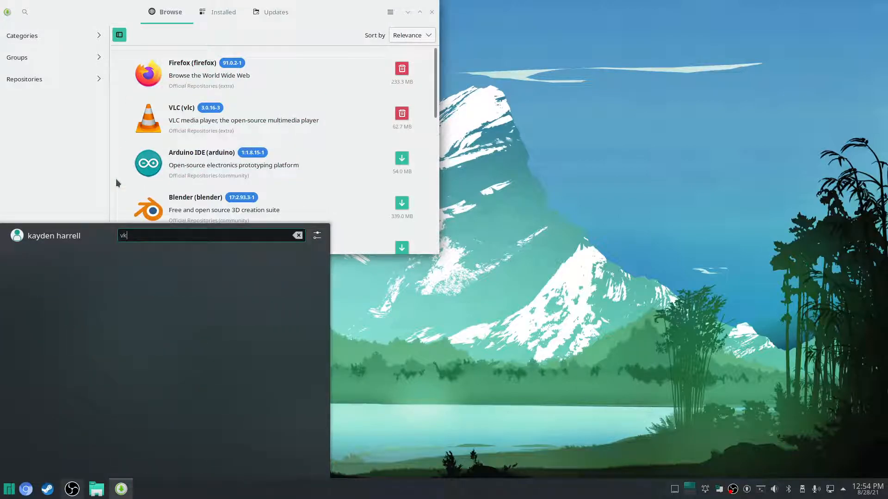
{"action": "type", "text": "lc"}
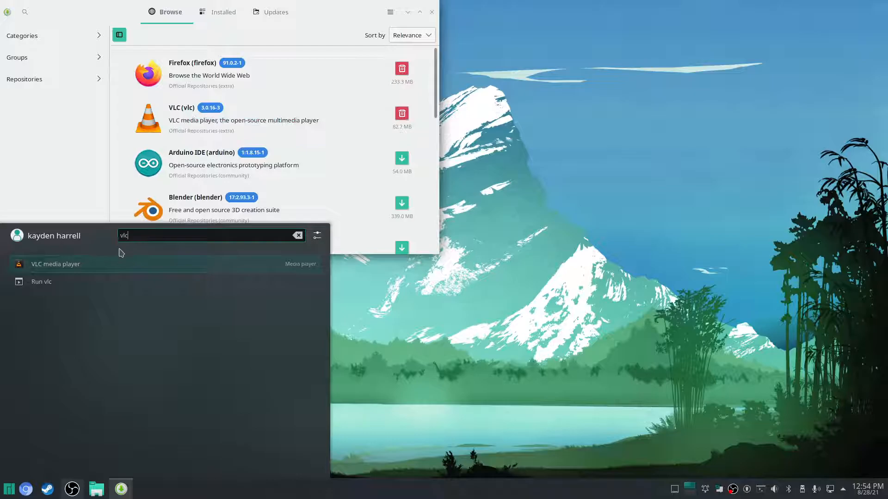
{"action": "right_click", "coordinate": [55, 263]}
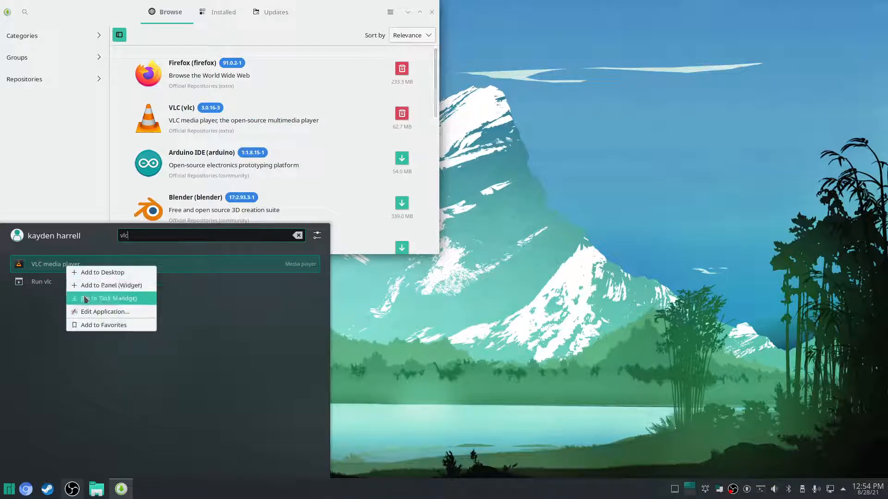
{"action": "left_click", "coordinate": [112, 299]}
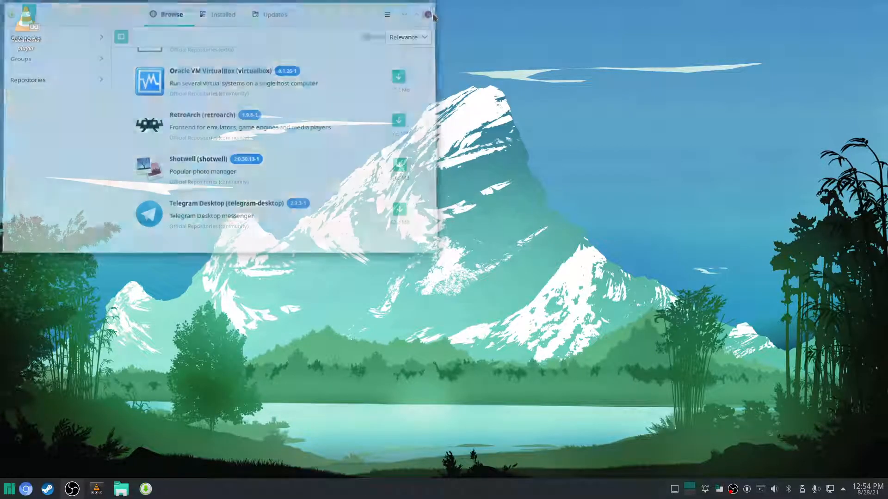
Close Pamac and remove the VLC shortcut from the desktop
{"action": "left_click", "coordinate": [427, 14]}
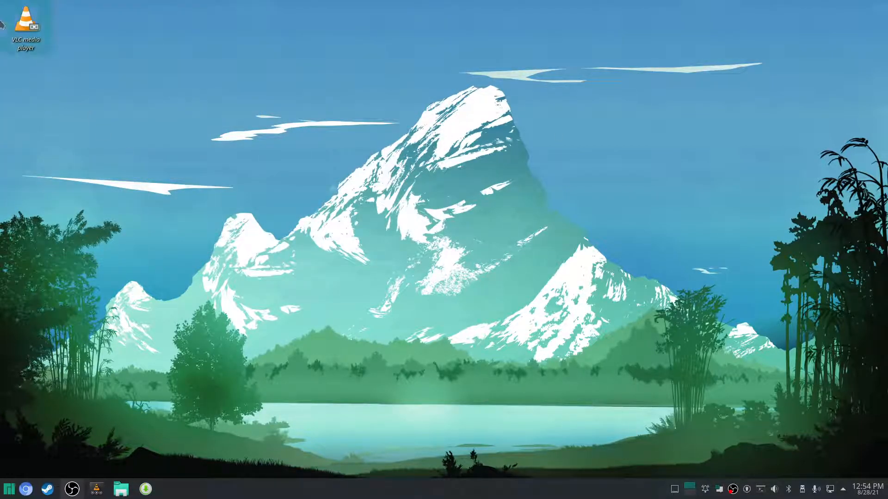
{"action": "right_click", "coordinate": [25, 22]}
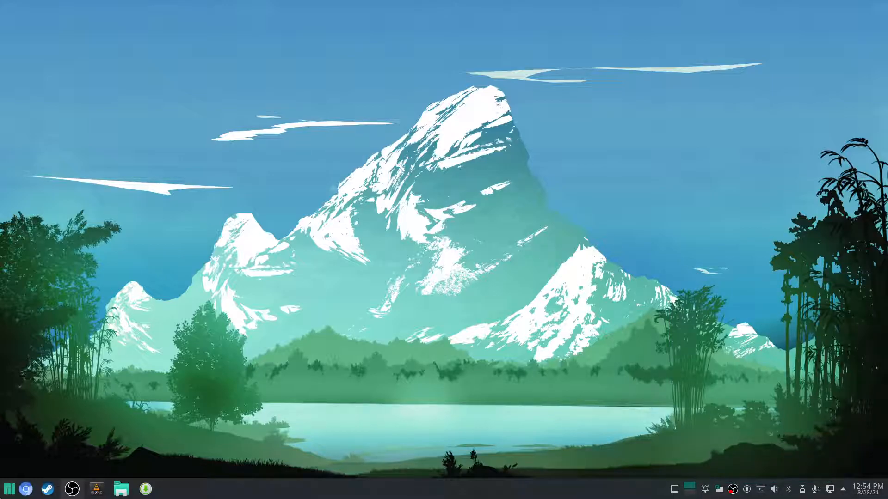
Reopen Chromium, close the Manjaro tab and go to chrome://apps via the Apps bookmark
{"action": "left_click", "coordinate": [25, 488]}
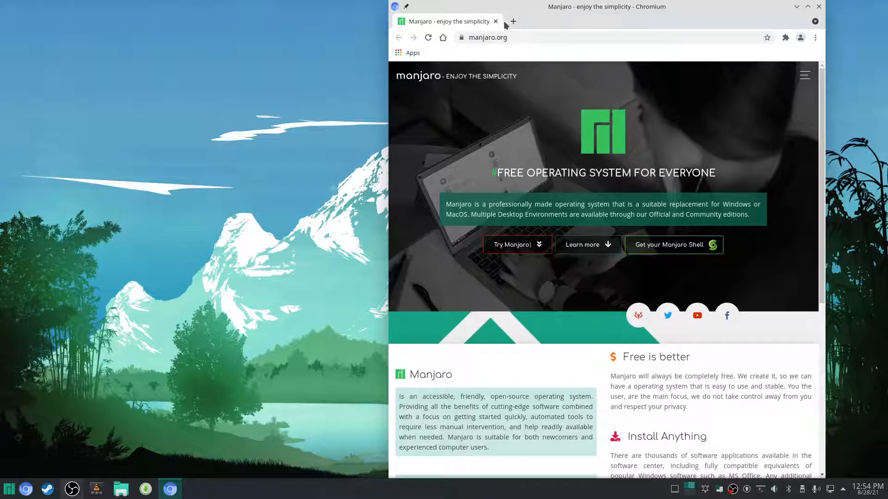
{"action": "left_click", "coordinate": [512, 21]}
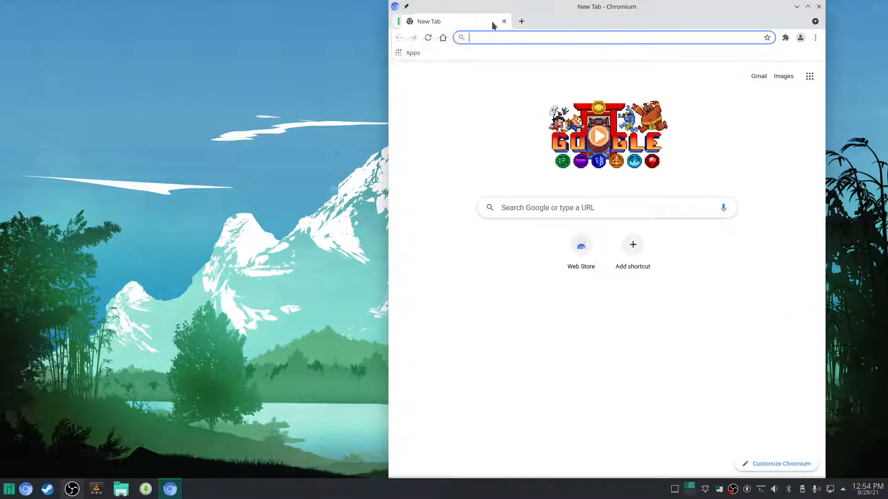
{"action": "mouse_move", "coordinate": [428, 21]}
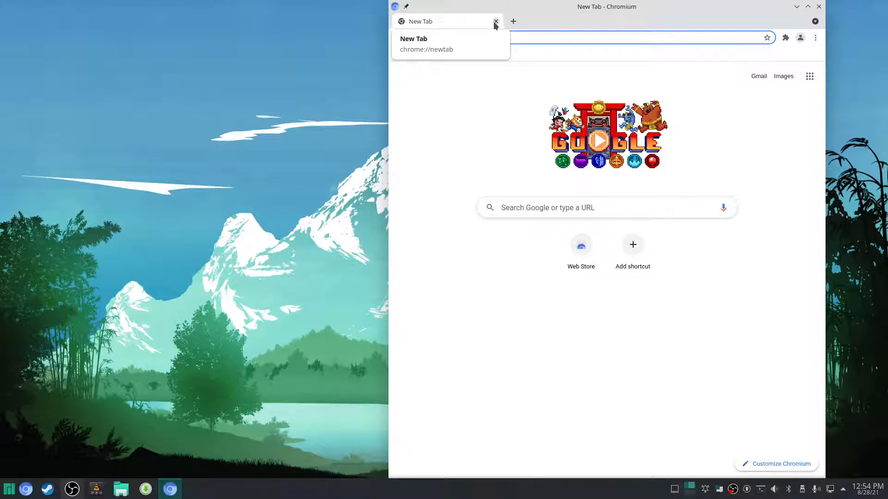
{"action": "left_click", "coordinate": [611, 37]}
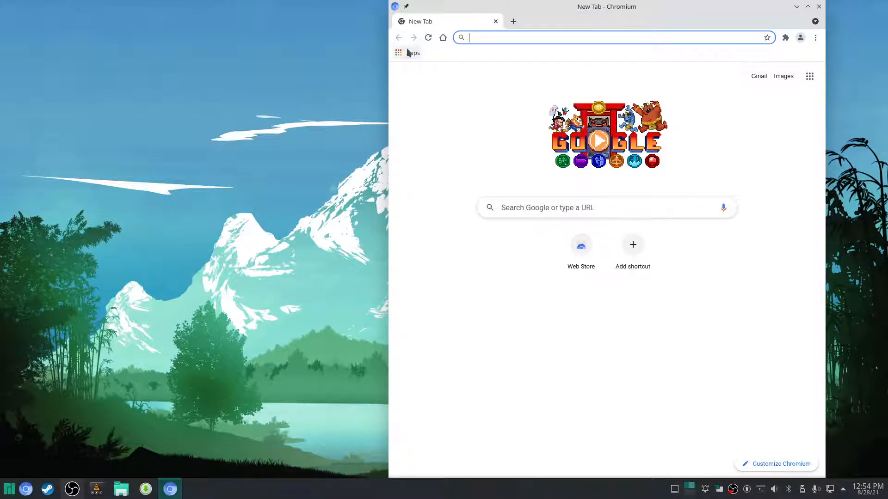
{"action": "left_click", "coordinate": [412, 53]}
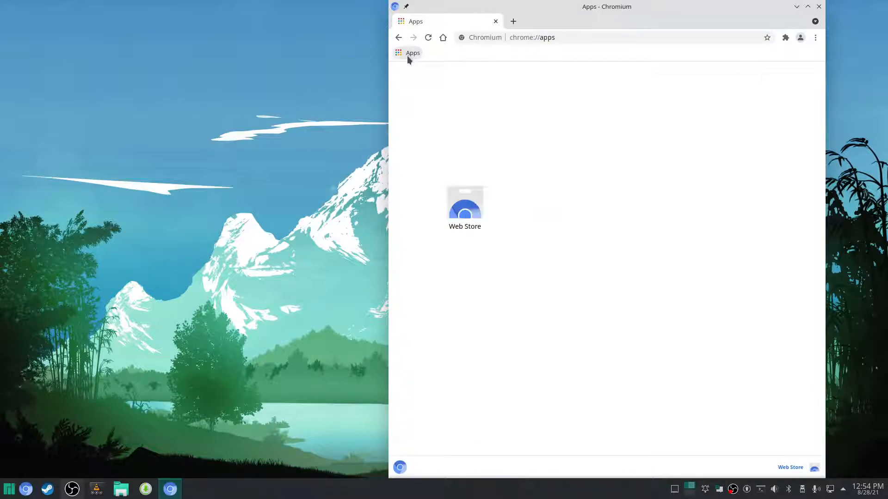